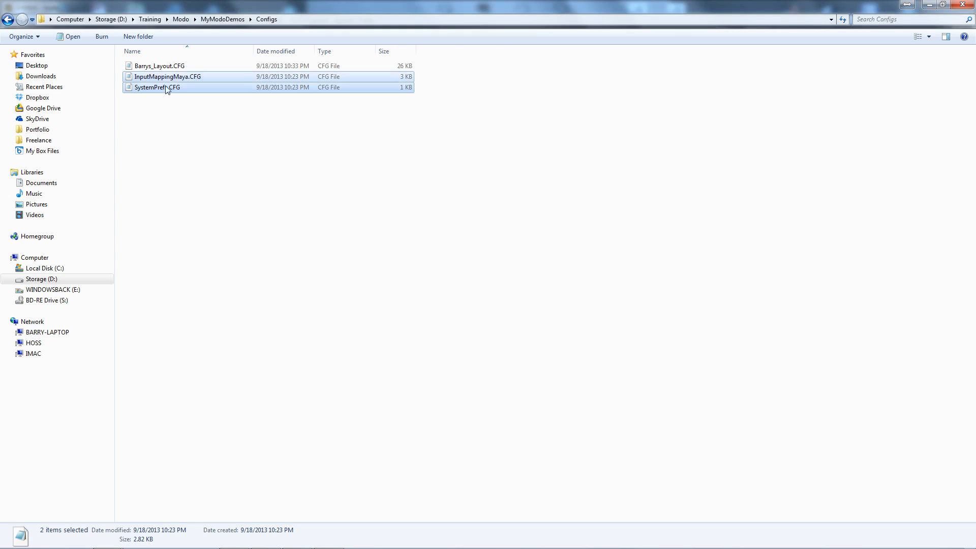
Step: Open Barrys_Layout.CFG from the Configs folder in Notepad to read its XML
{"action": "double_click", "coordinate": [147, 67]}
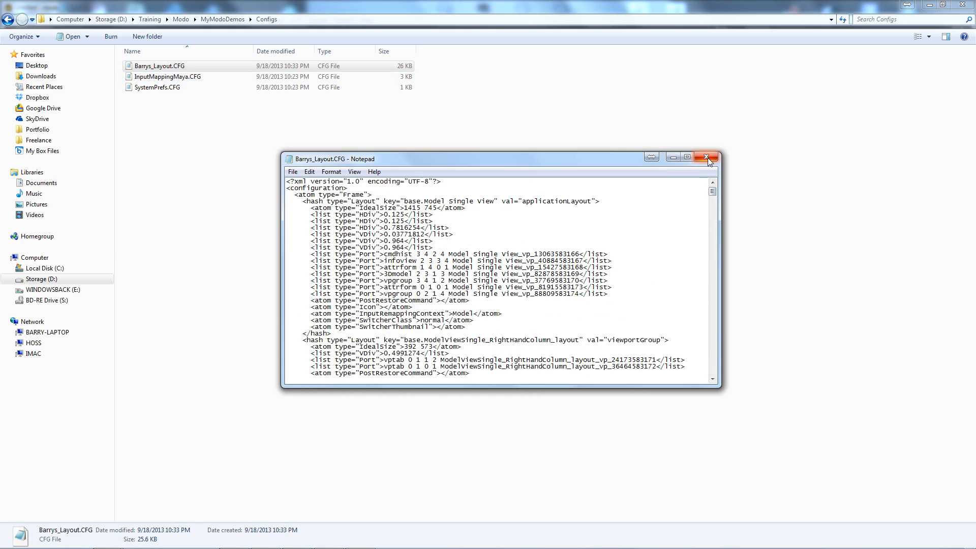